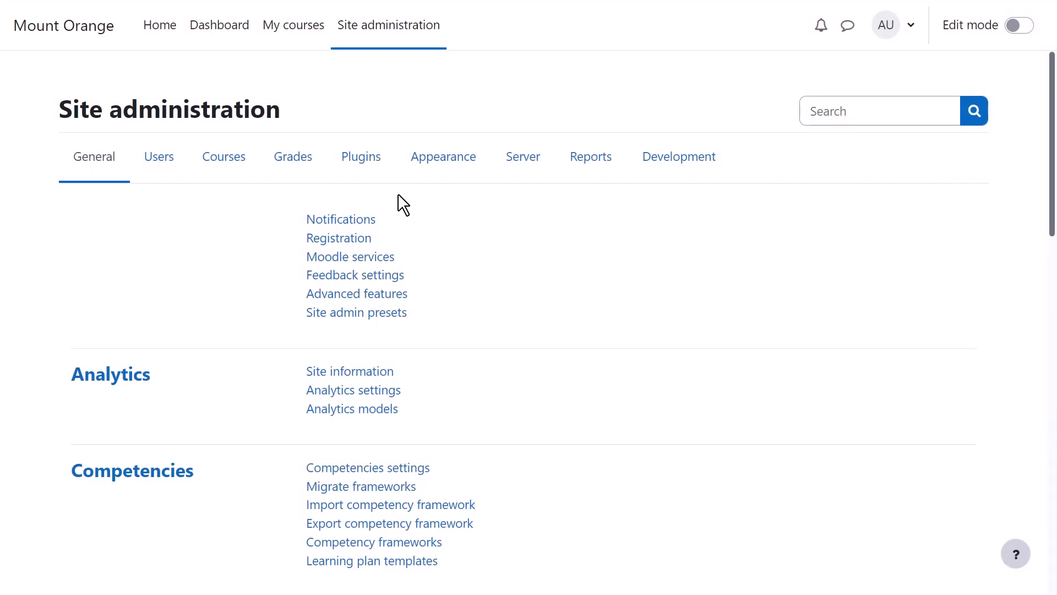
{"action": "mouse_move", "coordinate": [397, 198]}
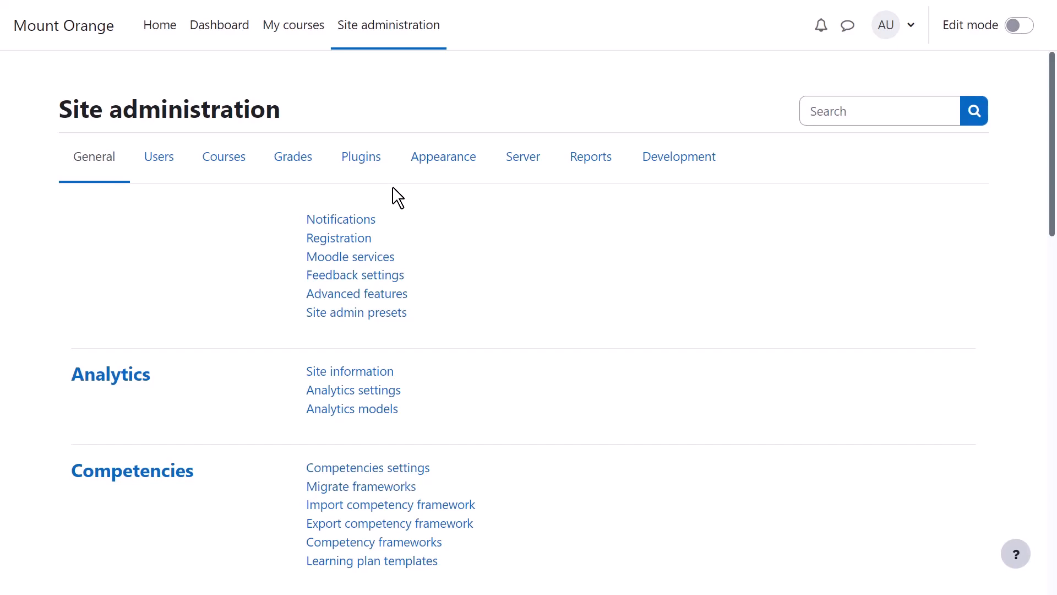
Switch Site administration to the Plugins category and scroll down to Filters
{"action": "left_click", "coordinate": [361, 156]}
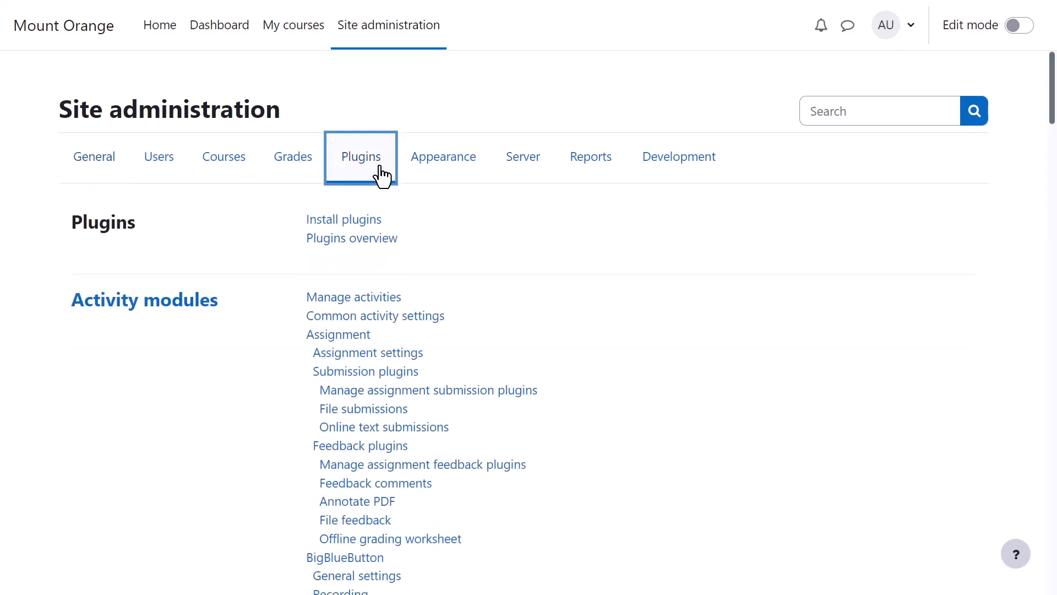
{"action": "scroll", "scroll_direction": "down", "scroll_amount": 3}
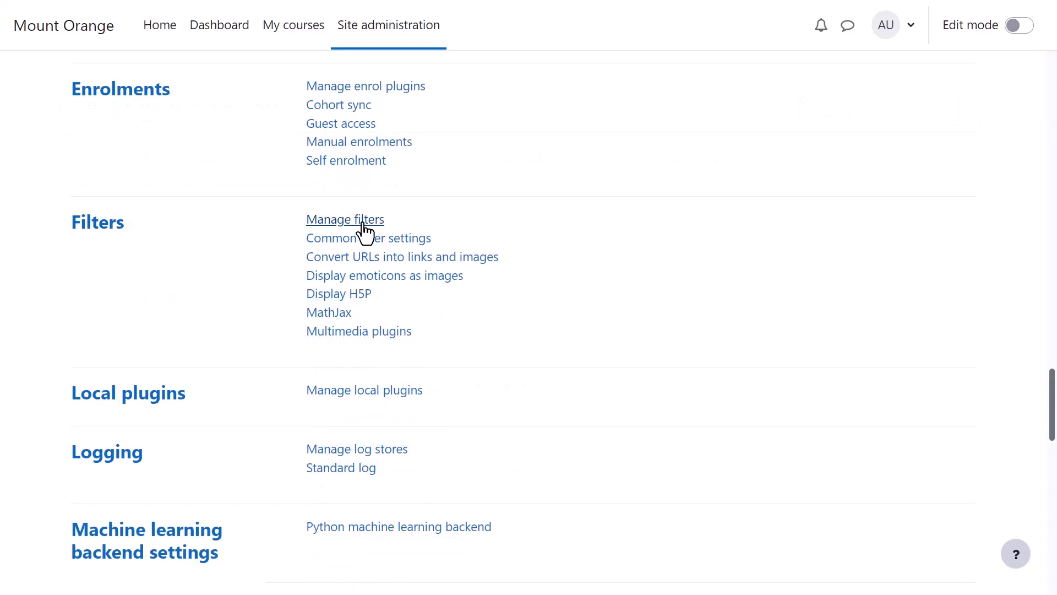
Open Manage filters and confirm Display H5P stays set to On
{"action": "left_click", "coordinate": [344, 220]}
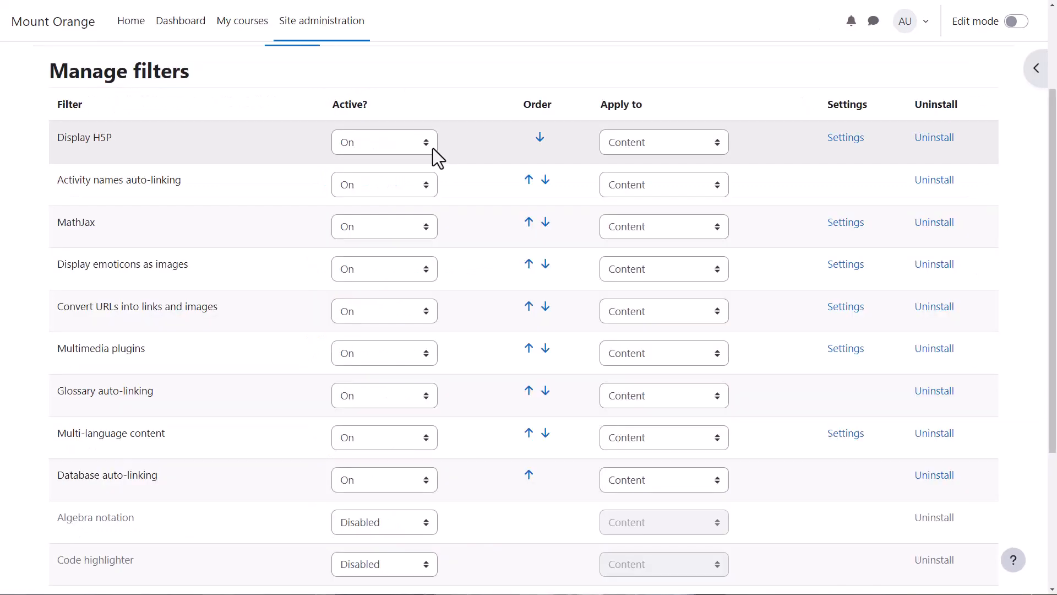
{"action": "left_click", "coordinate": [384, 141]}
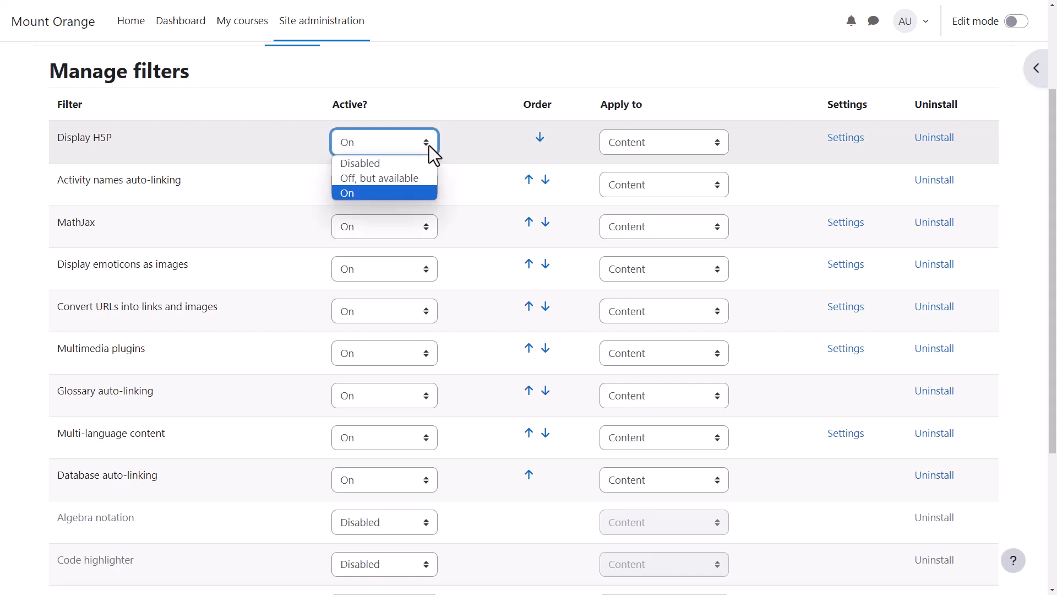
{"action": "left_click", "coordinate": [347, 192]}
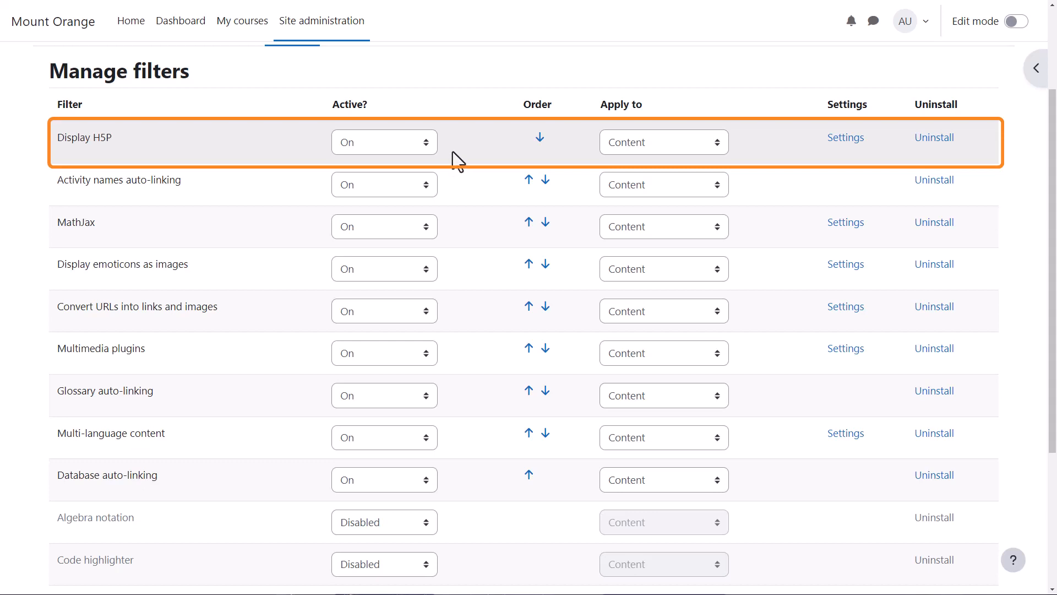
{"action": "mouse_move", "coordinate": [482, 202]}
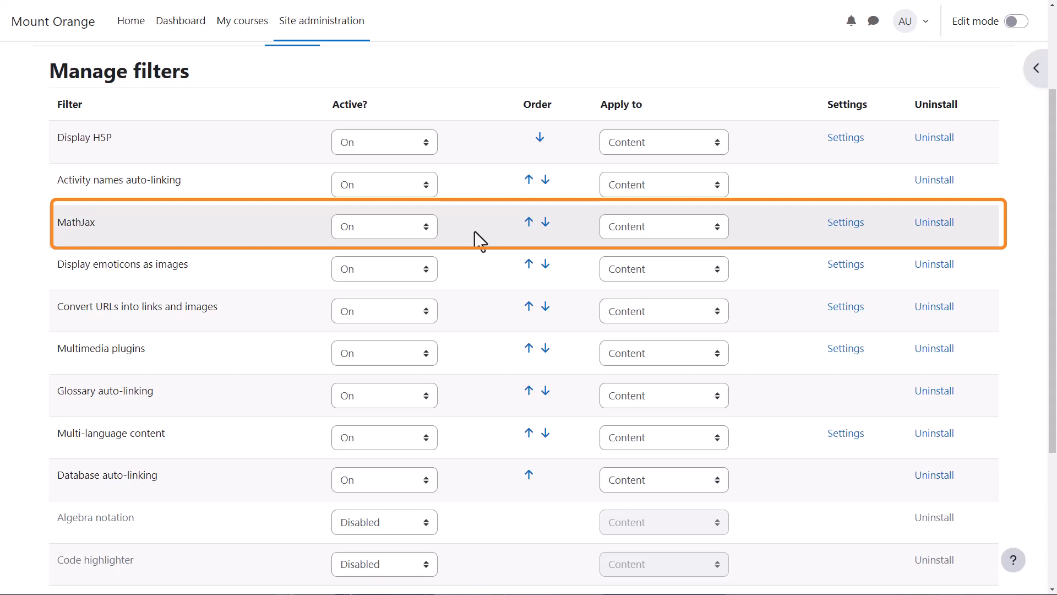
{"action": "mouse_move", "coordinate": [486, 288]}
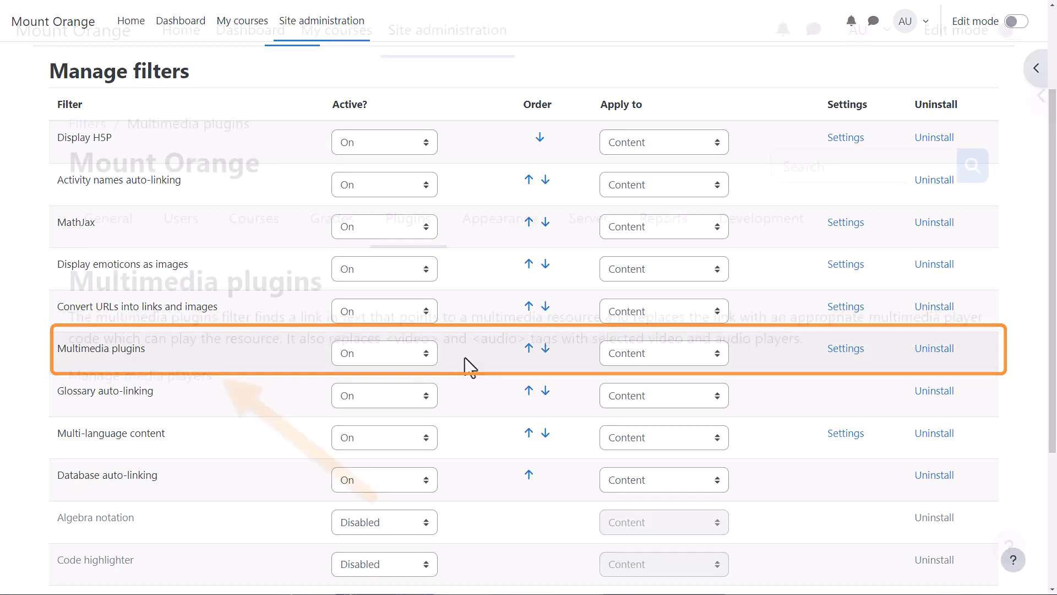
{"action": "left_click", "coordinate": [845, 348]}
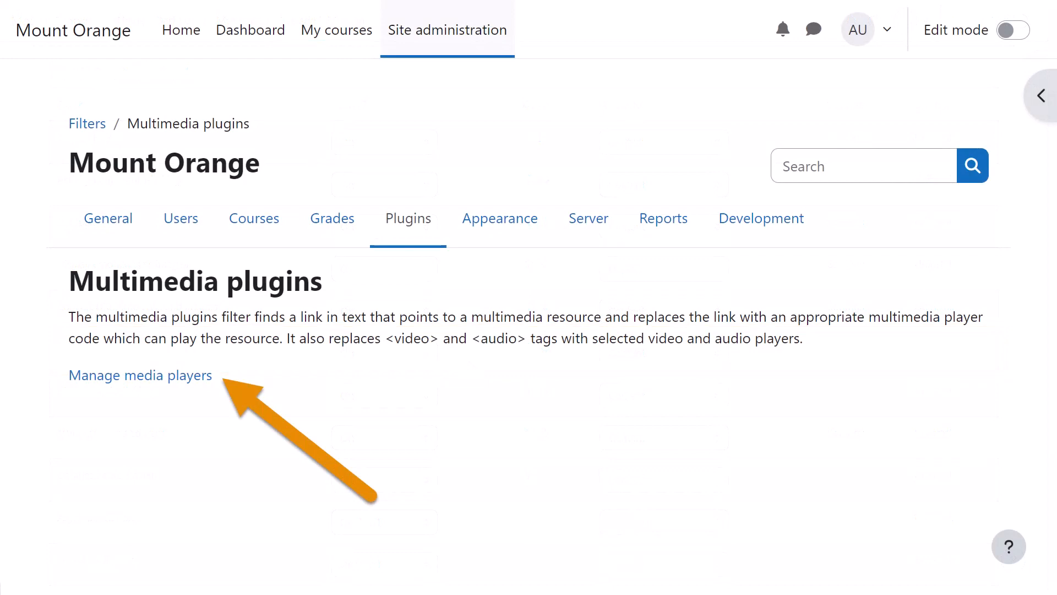
{"action": "left_click", "coordinate": [139, 375]}
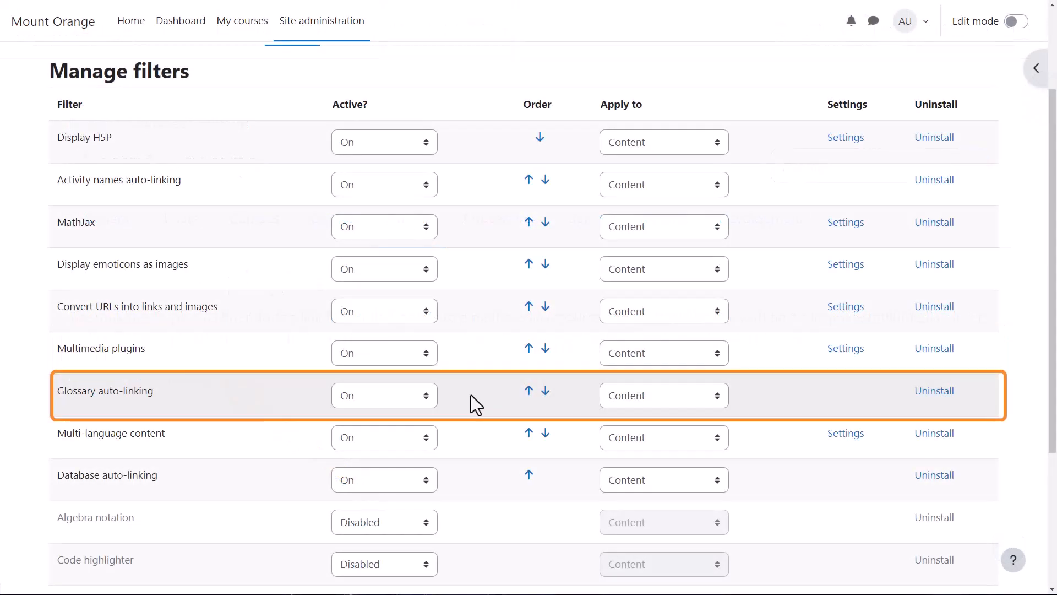